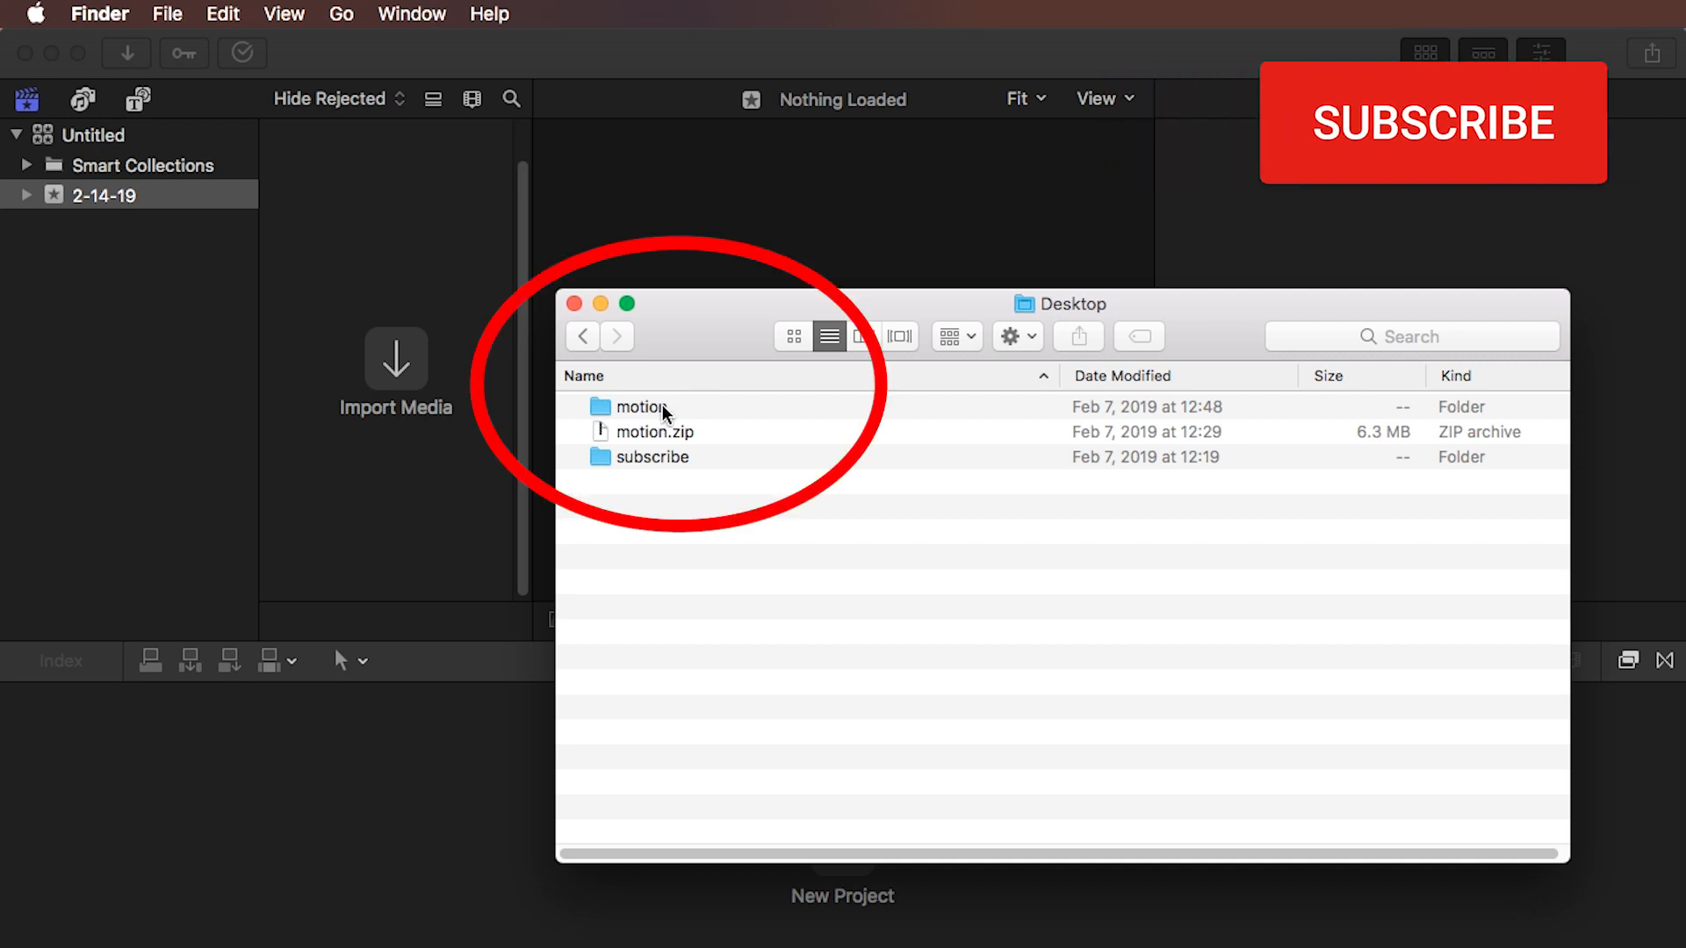
Open the motion folder on the Desktop containing the soldier image sequence.
double_click(642, 405)
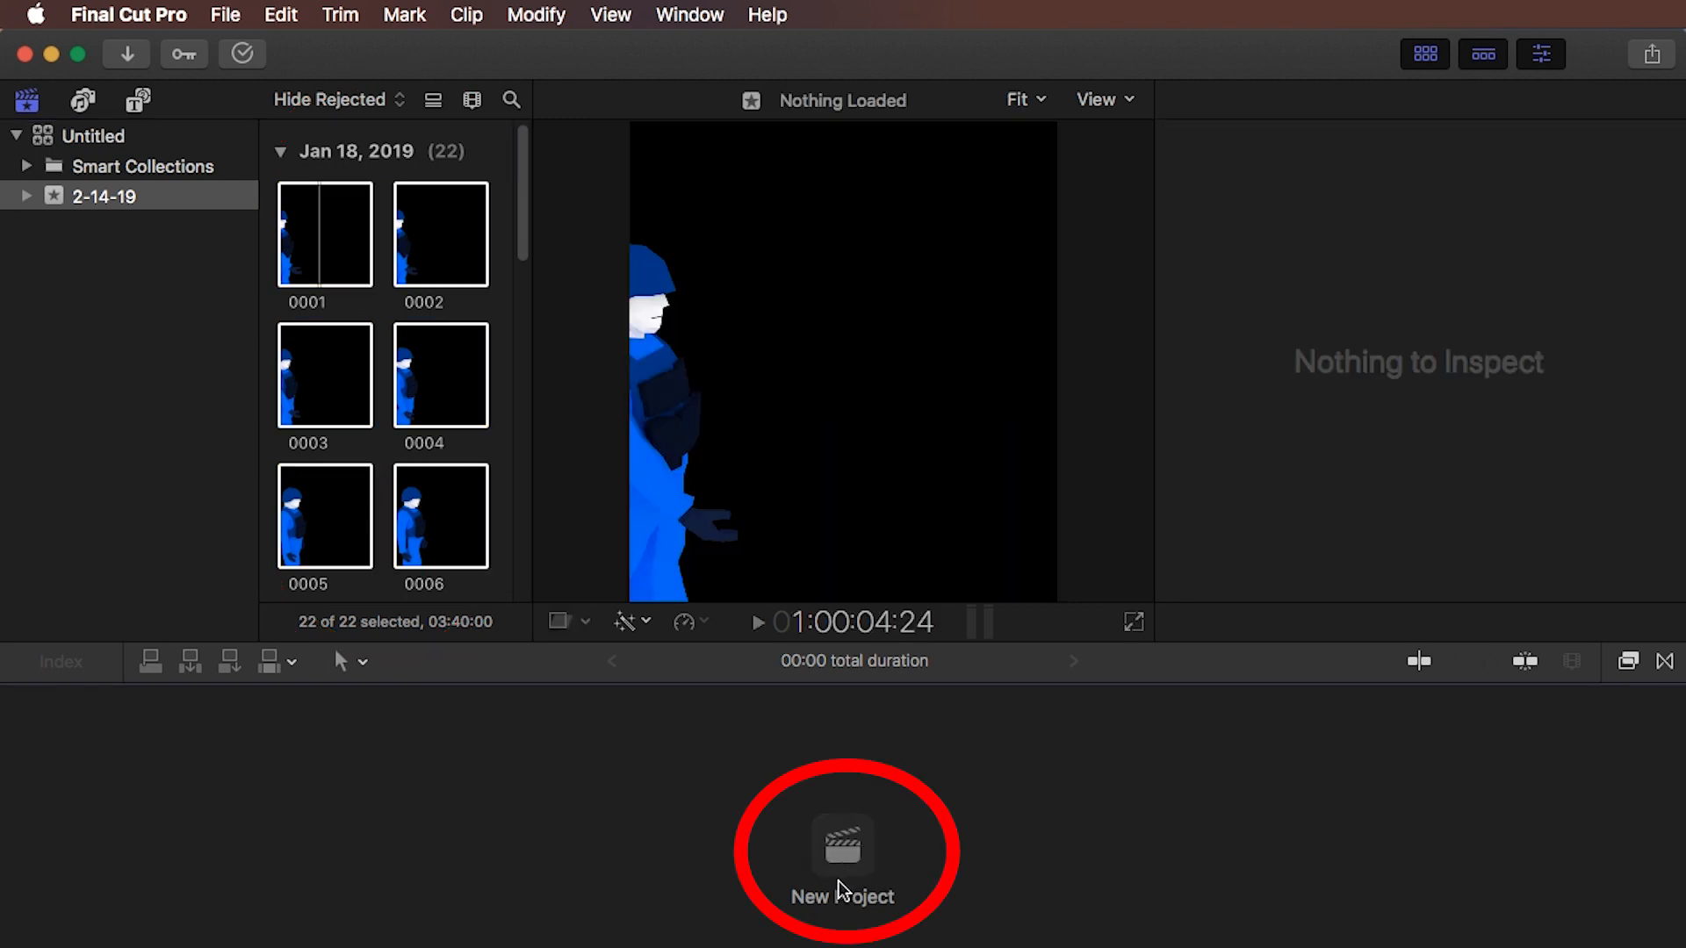
Create a new 1080p HD 1920x1080 project named thisisit at 30p.
click(843, 867)
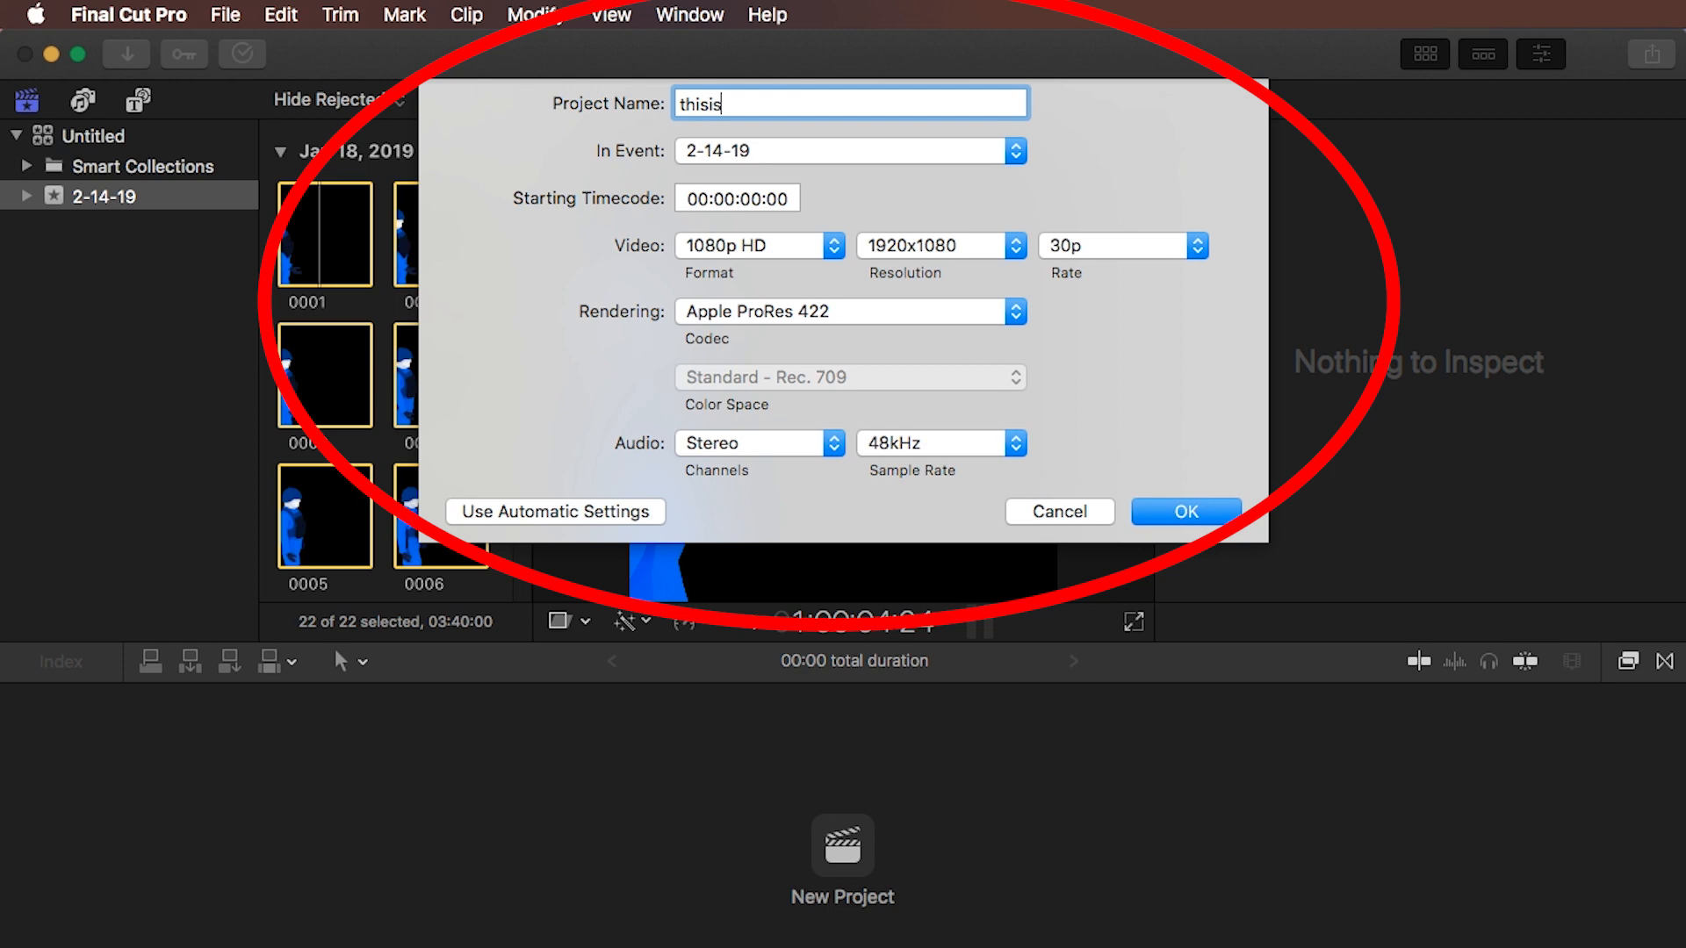
text(it)
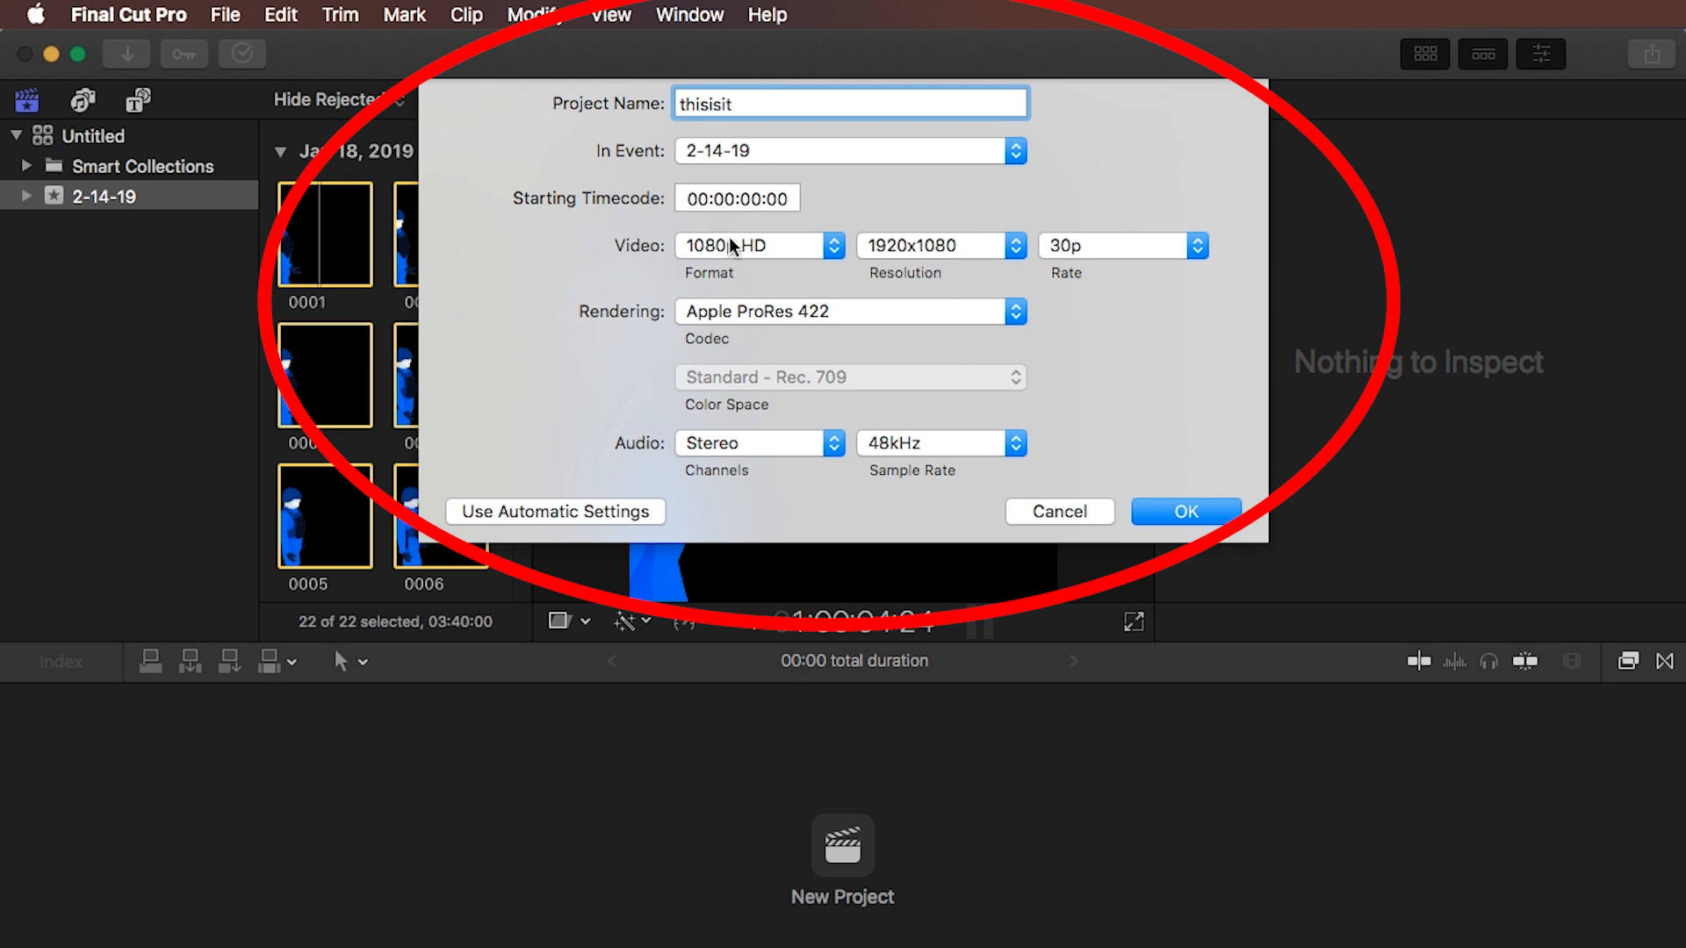
click(1194, 246)
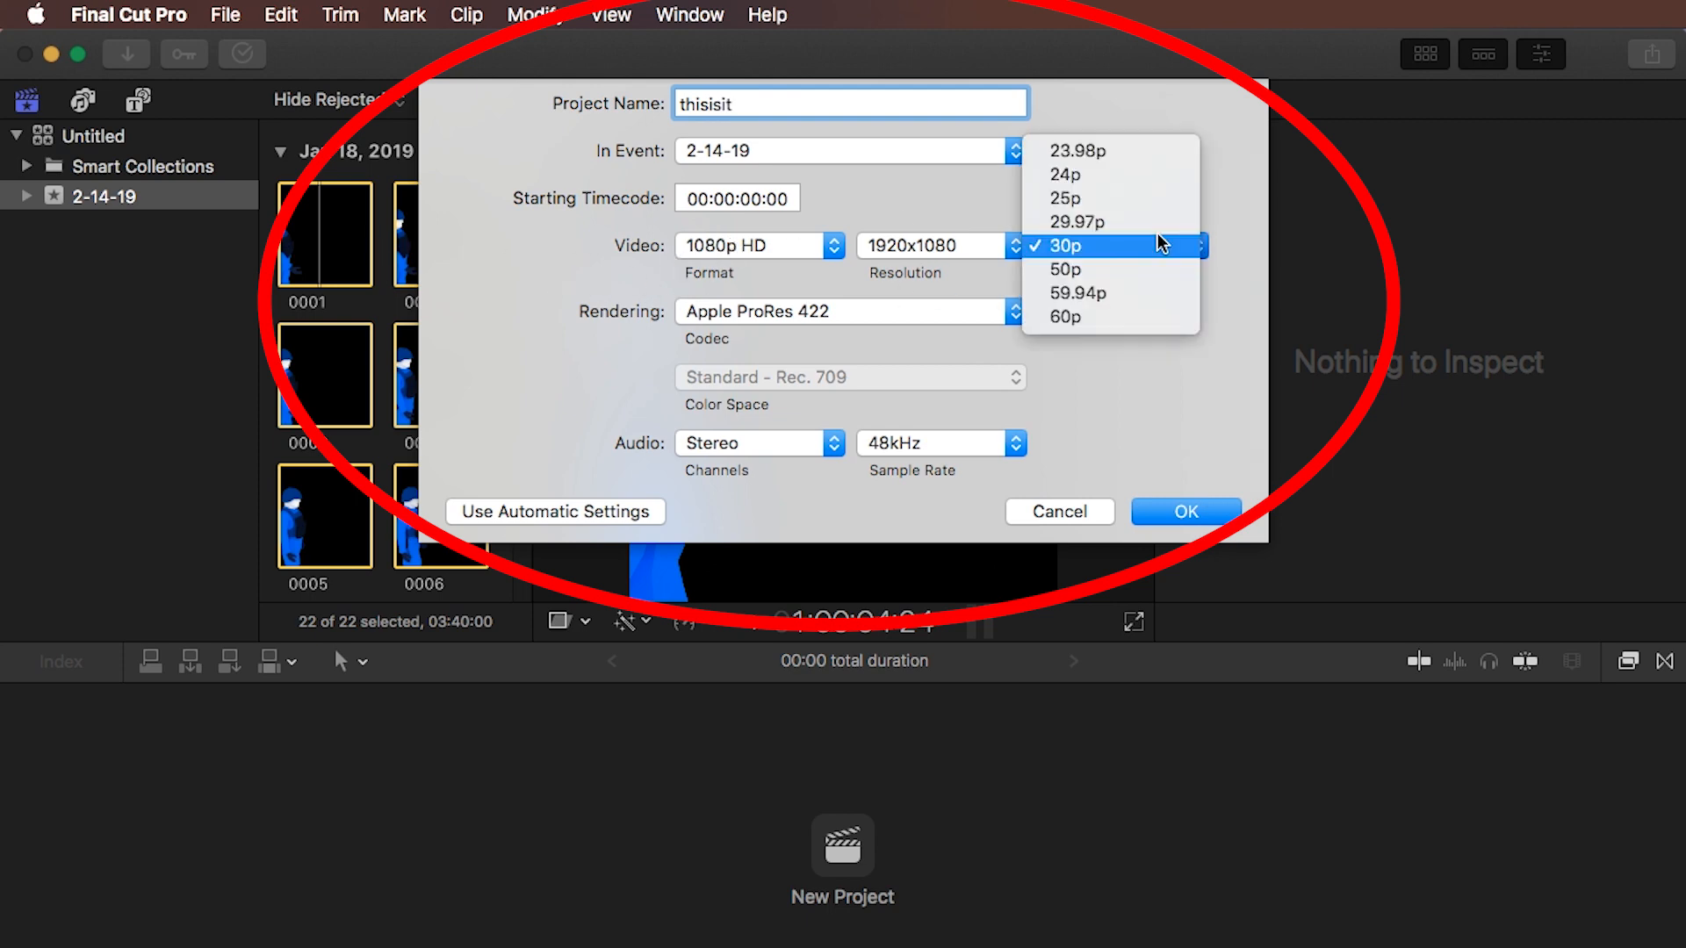
click(1064, 245)
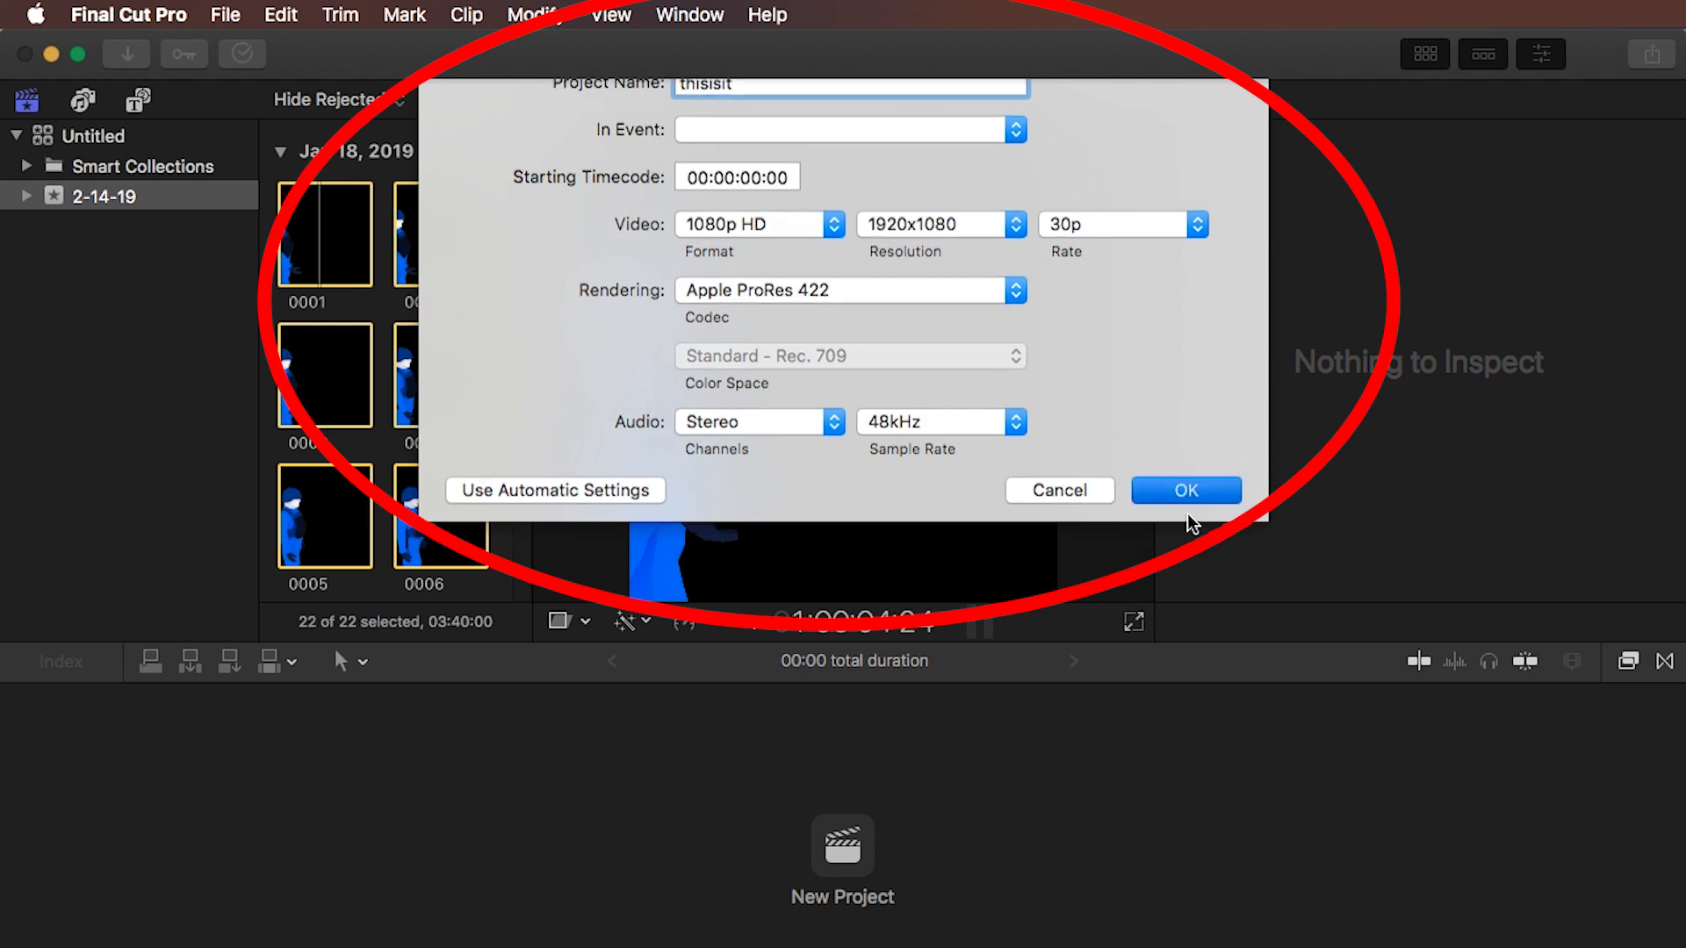
click(1185, 490)
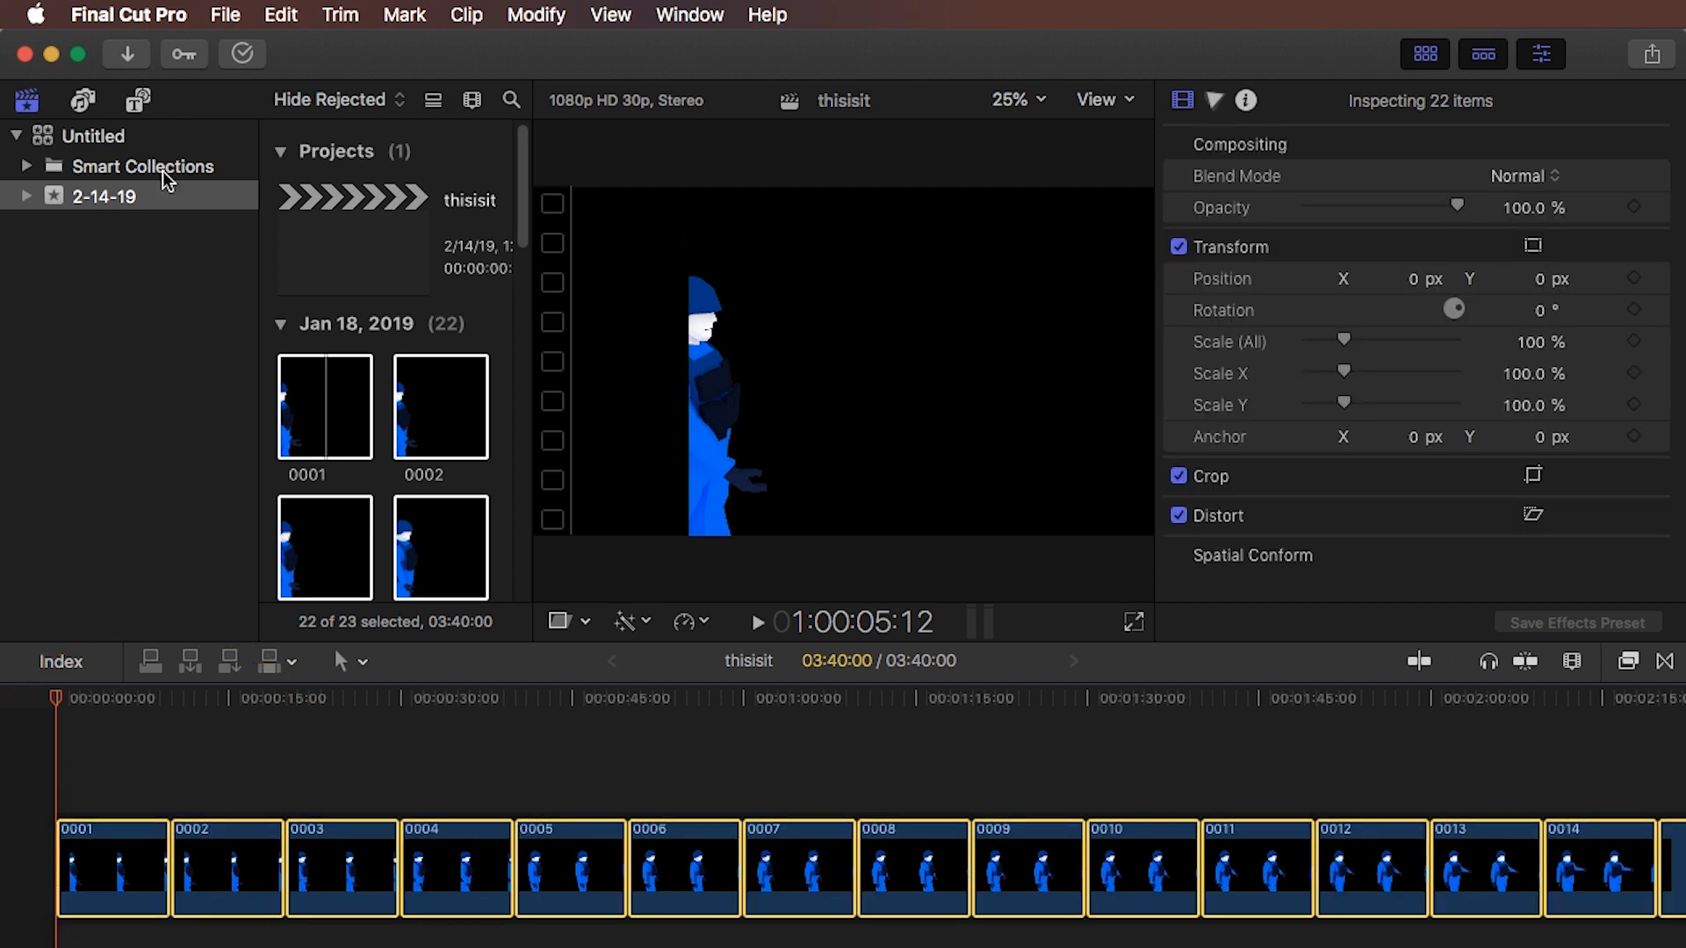
mouse_move(242, 16)
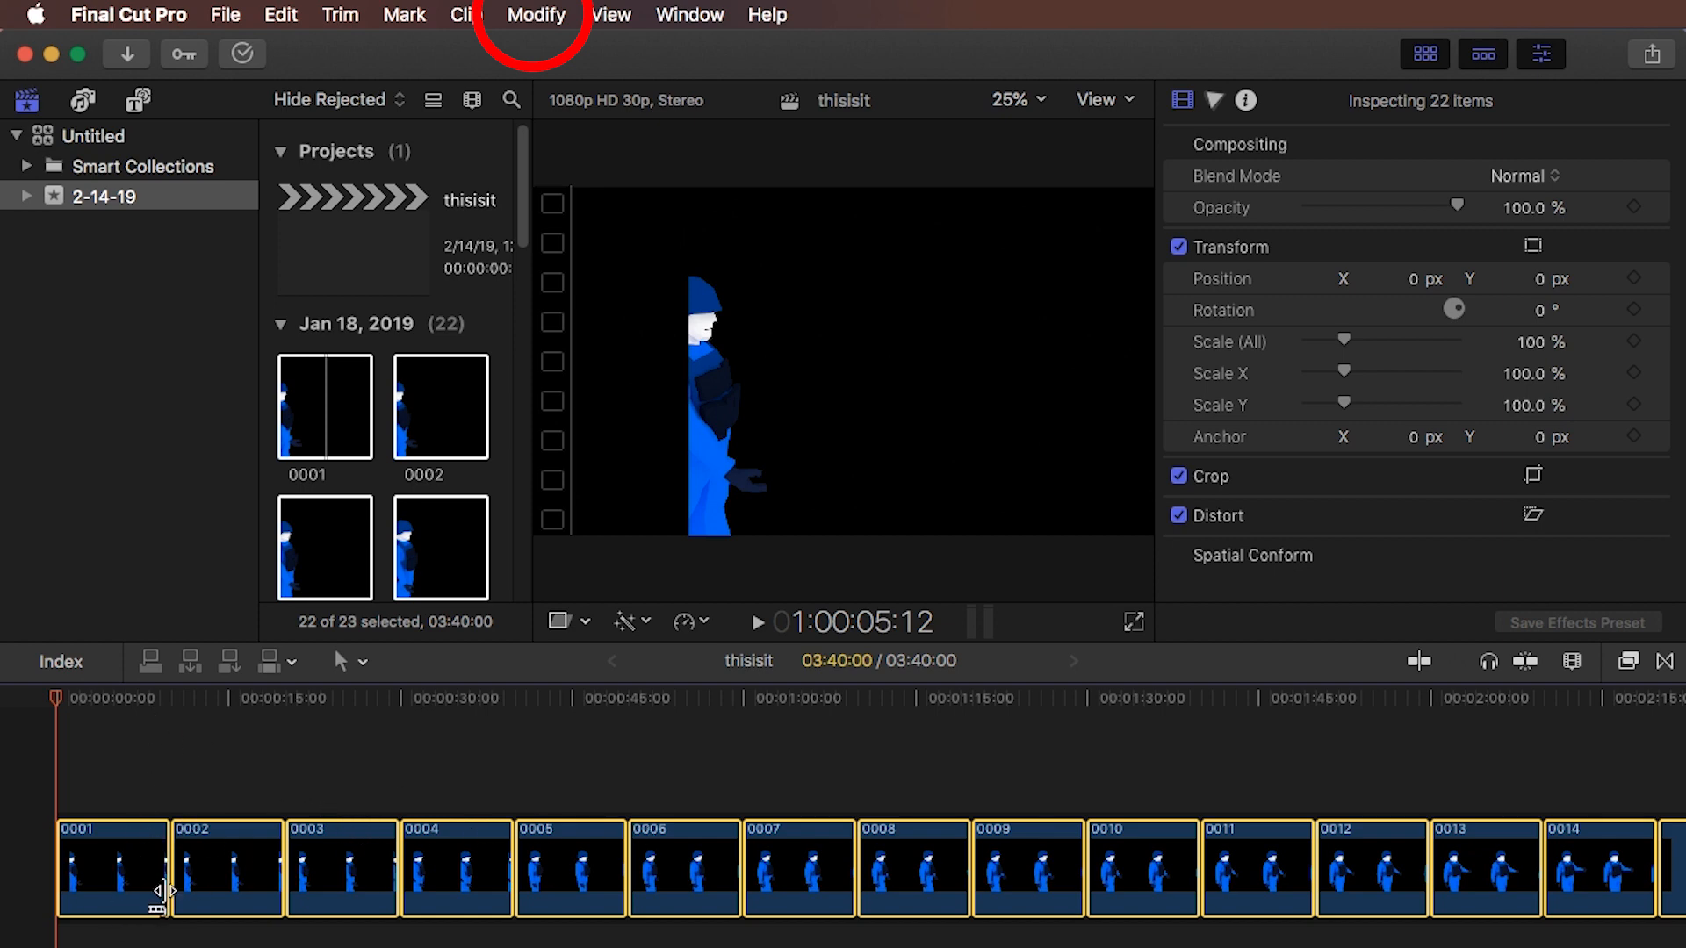
Bring up Change Duration for the 22 selected soldier stills via the Modify menu.
click(536, 14)
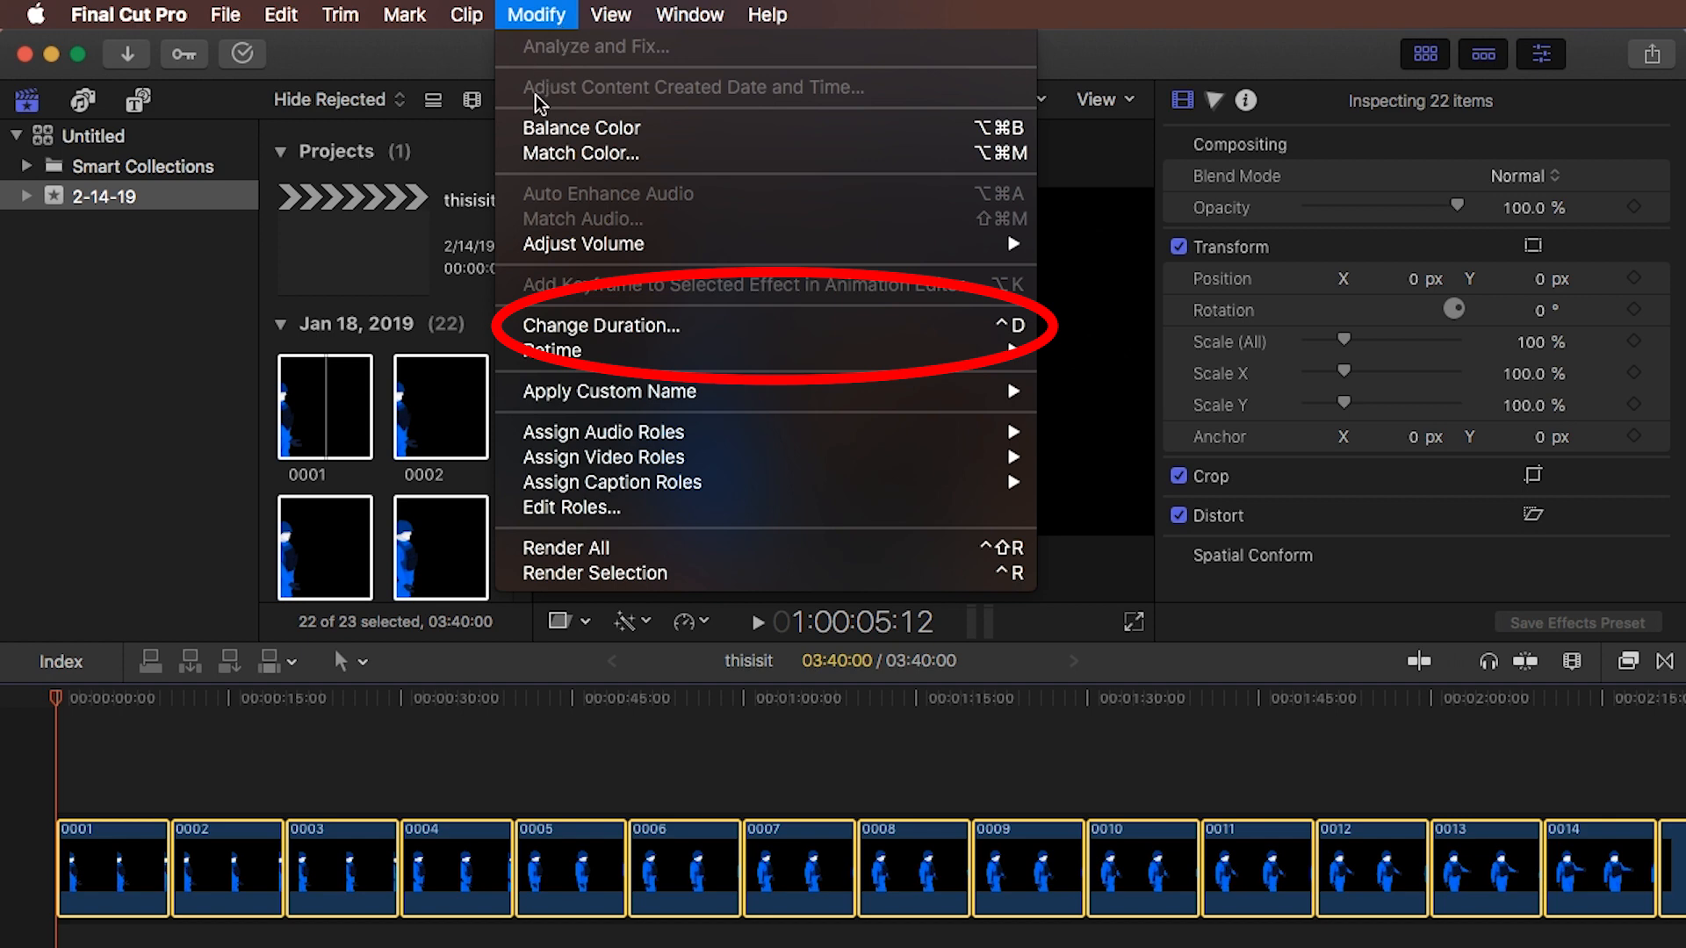
mouse_move(614, 327)
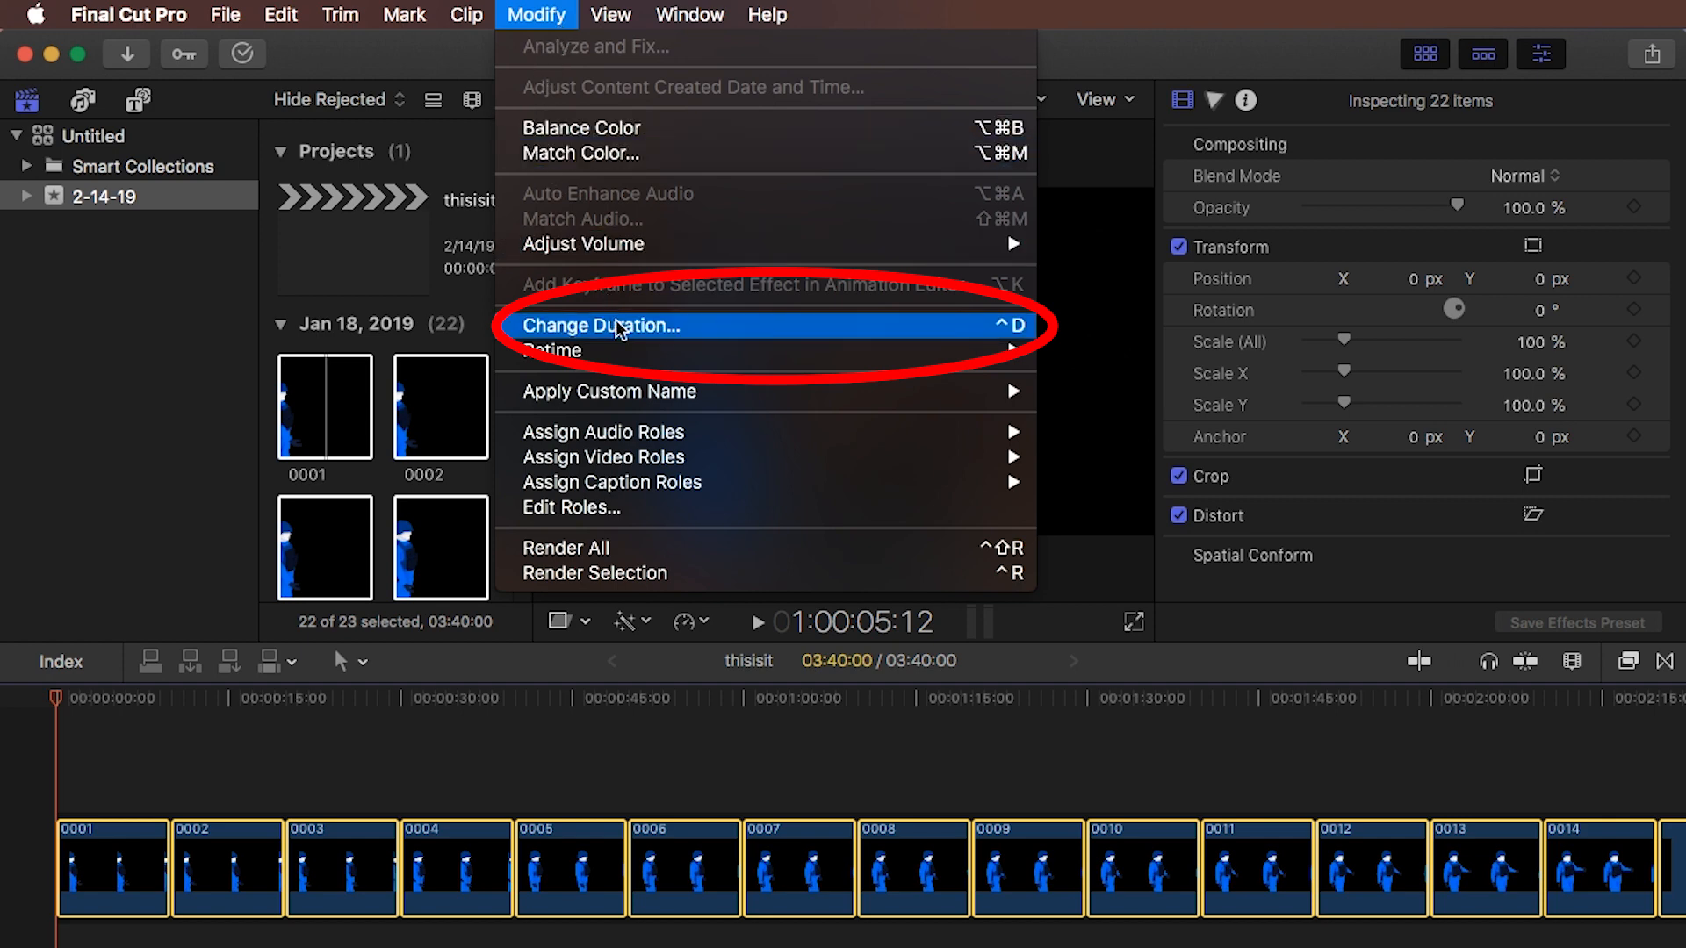
click(604, 327)
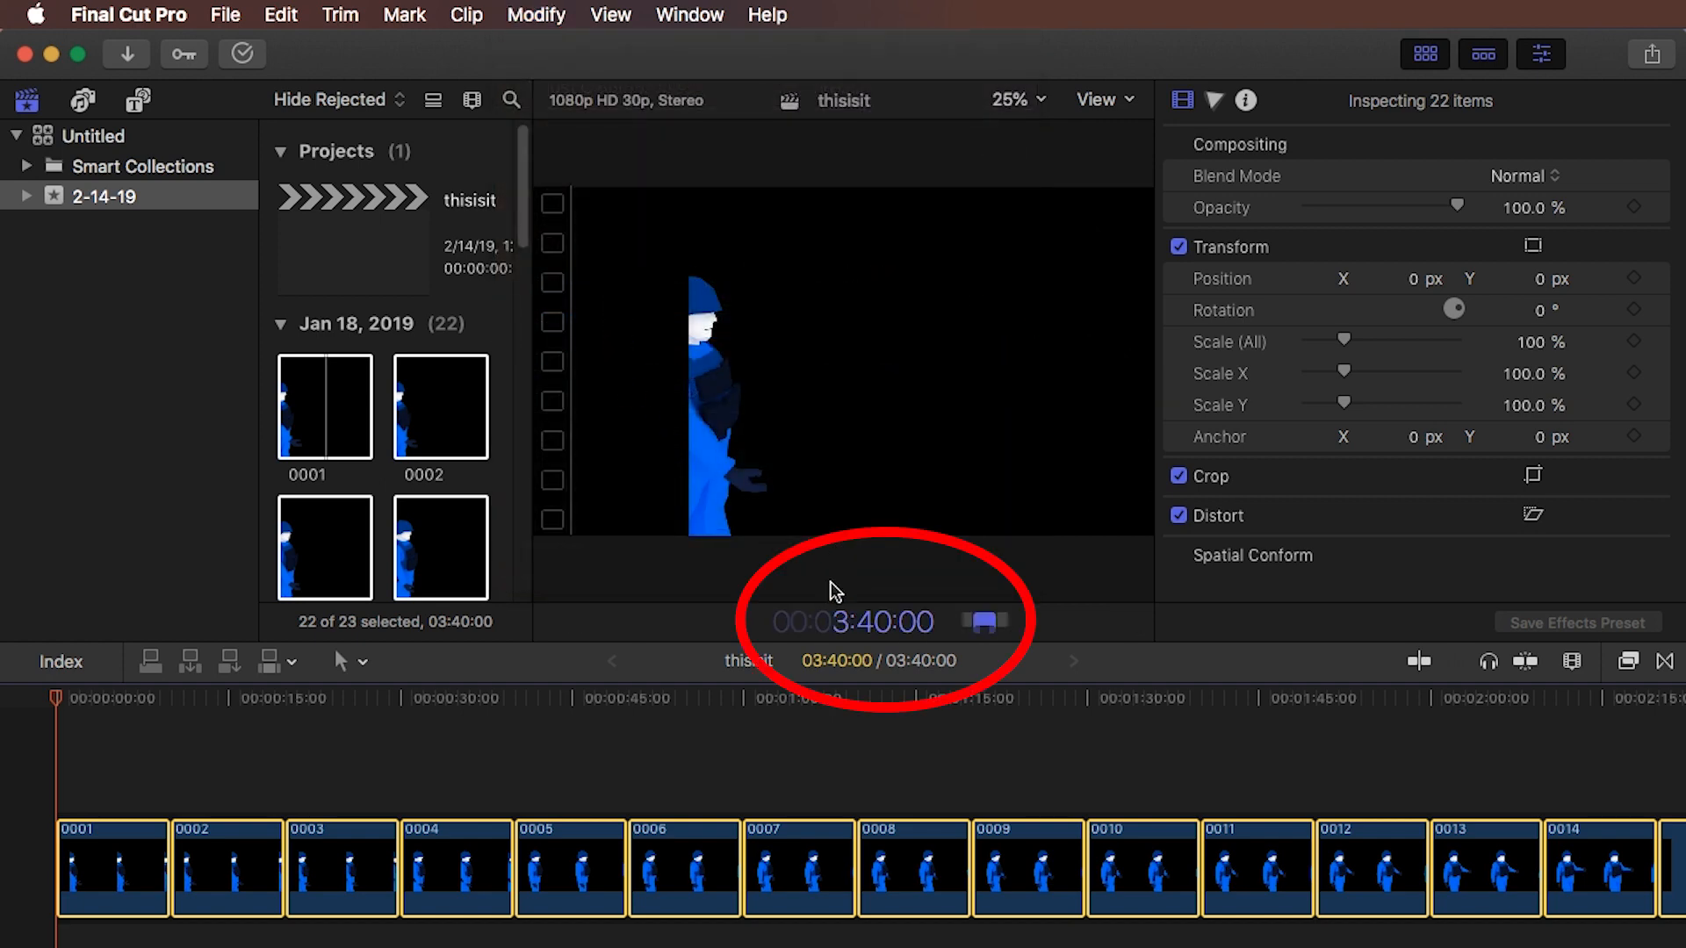
mouse_move(871, 611)
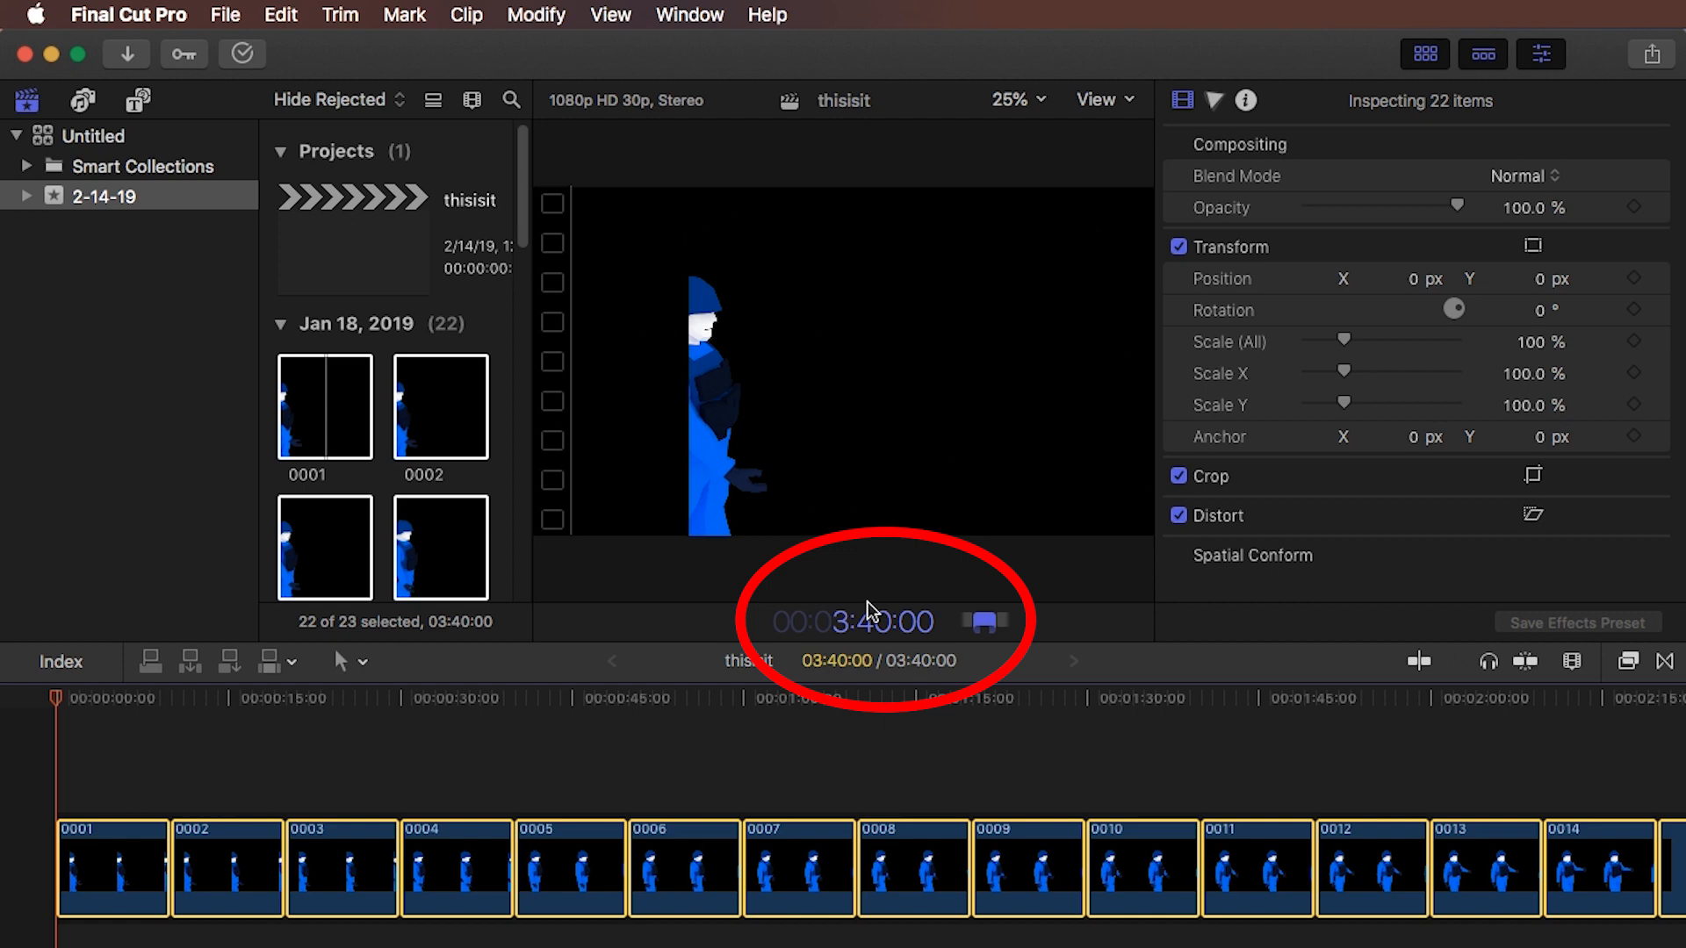
mouse_move(961, 616)
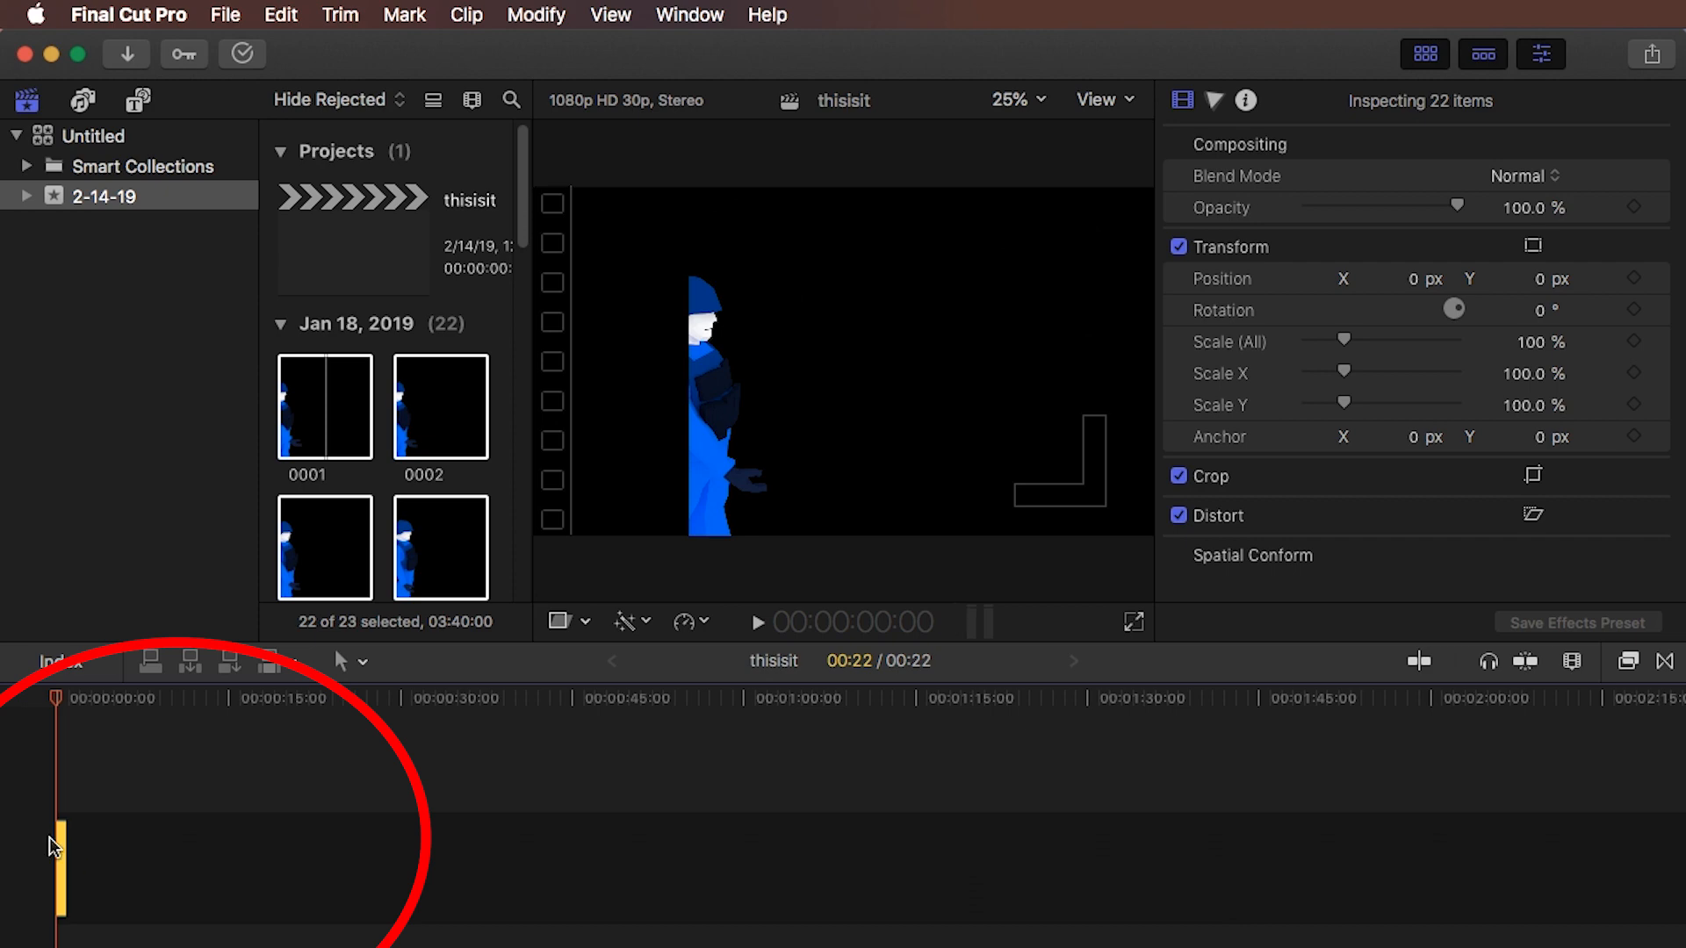
mouse_move(755, 67)
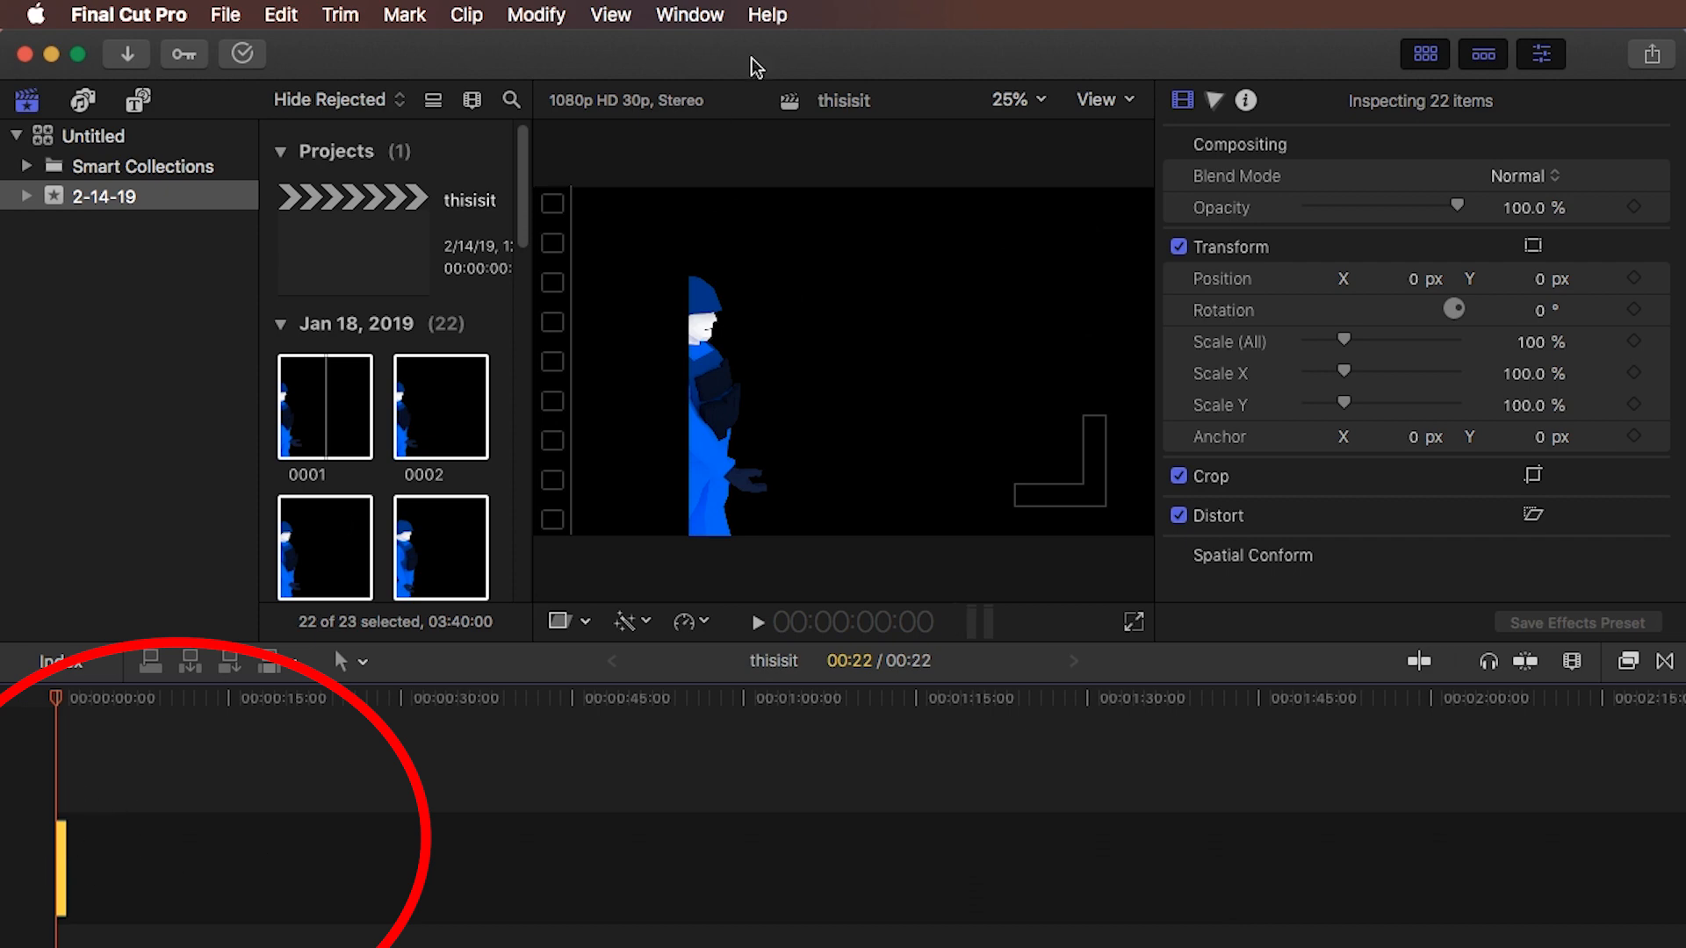
Use the Modify menu to adjust the final still 0022 so the sequence runs 01:16.
click(609, 15)
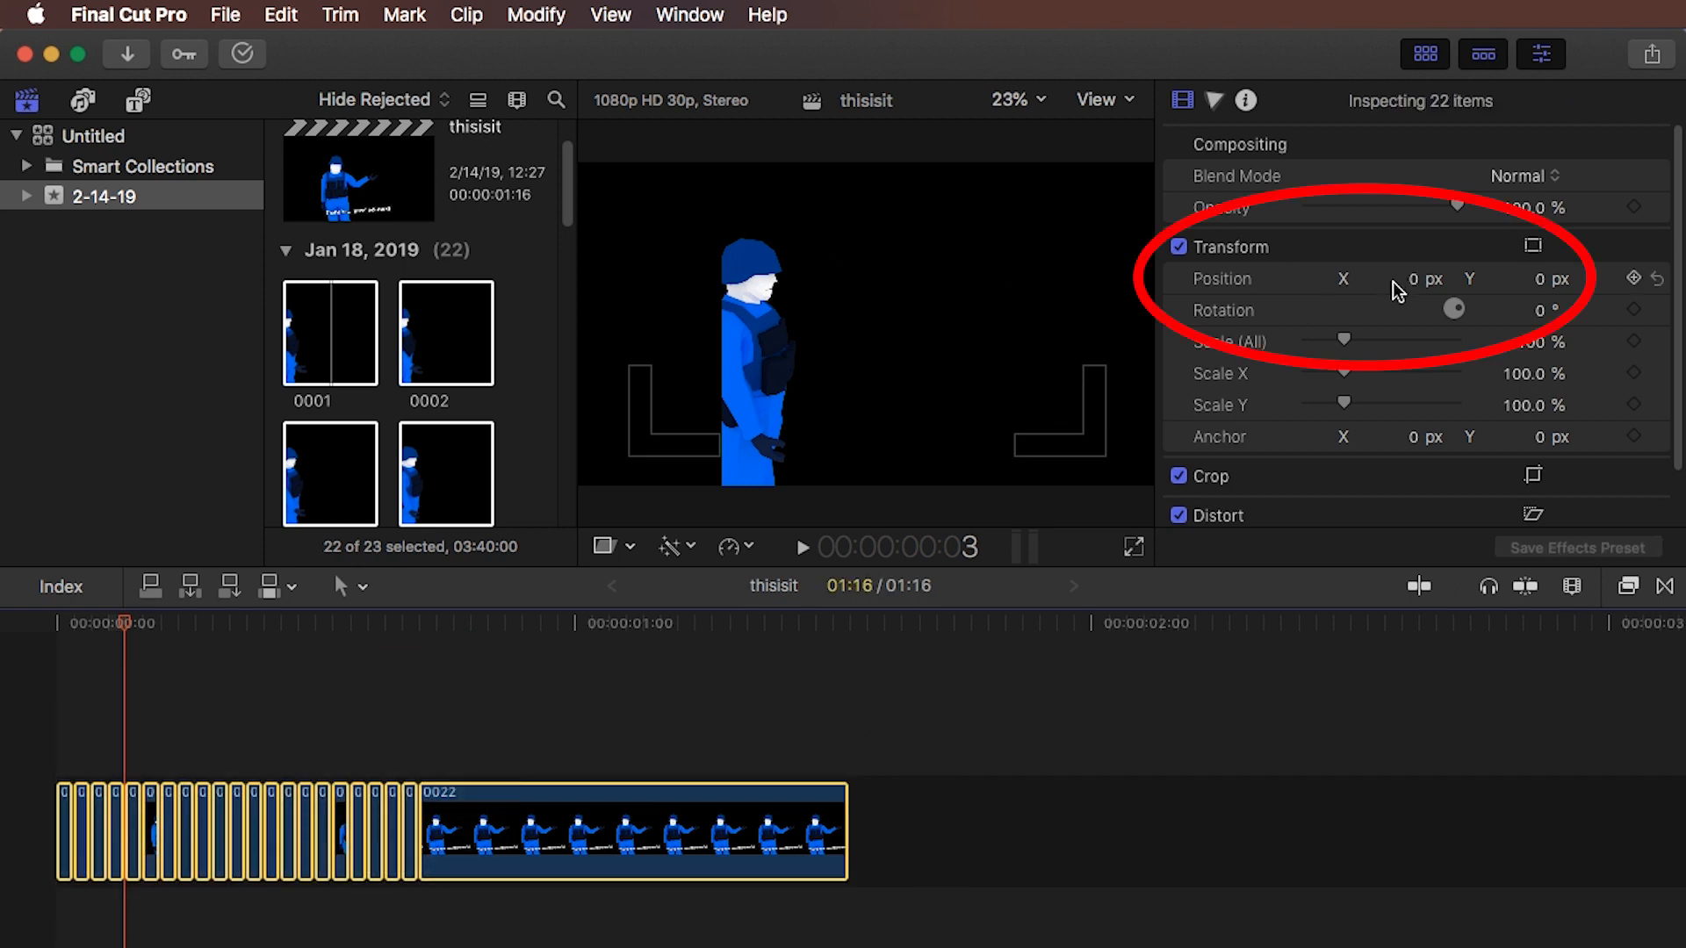
mouse_move(1346, 289)
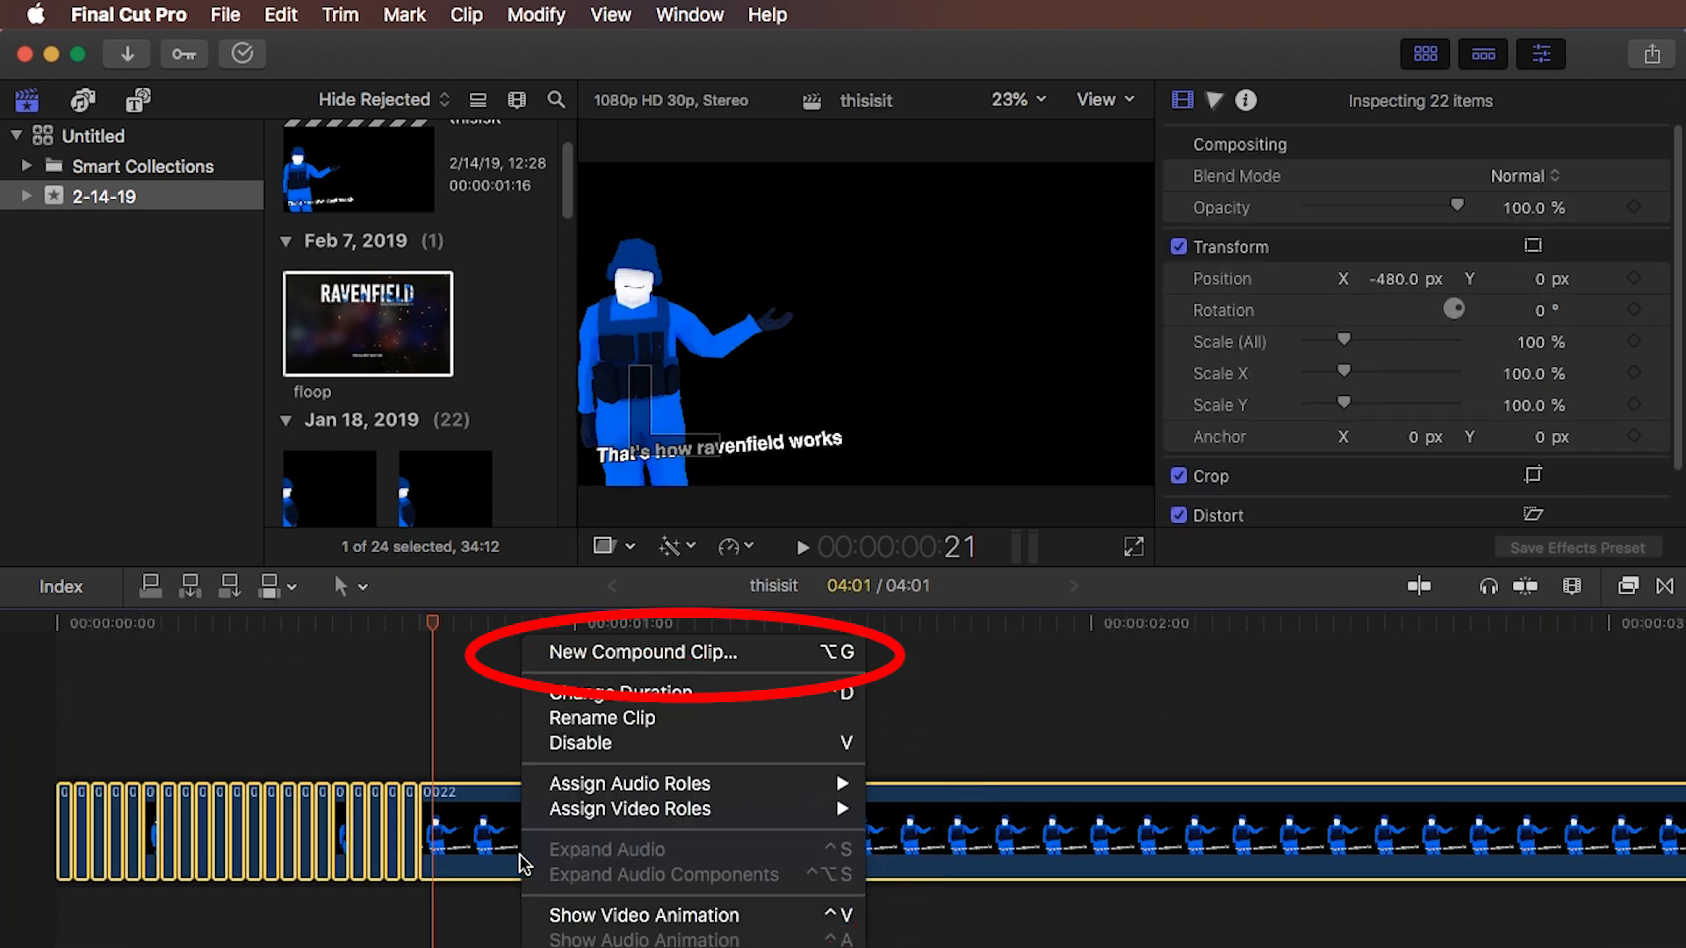
mouse_move(669, 654)
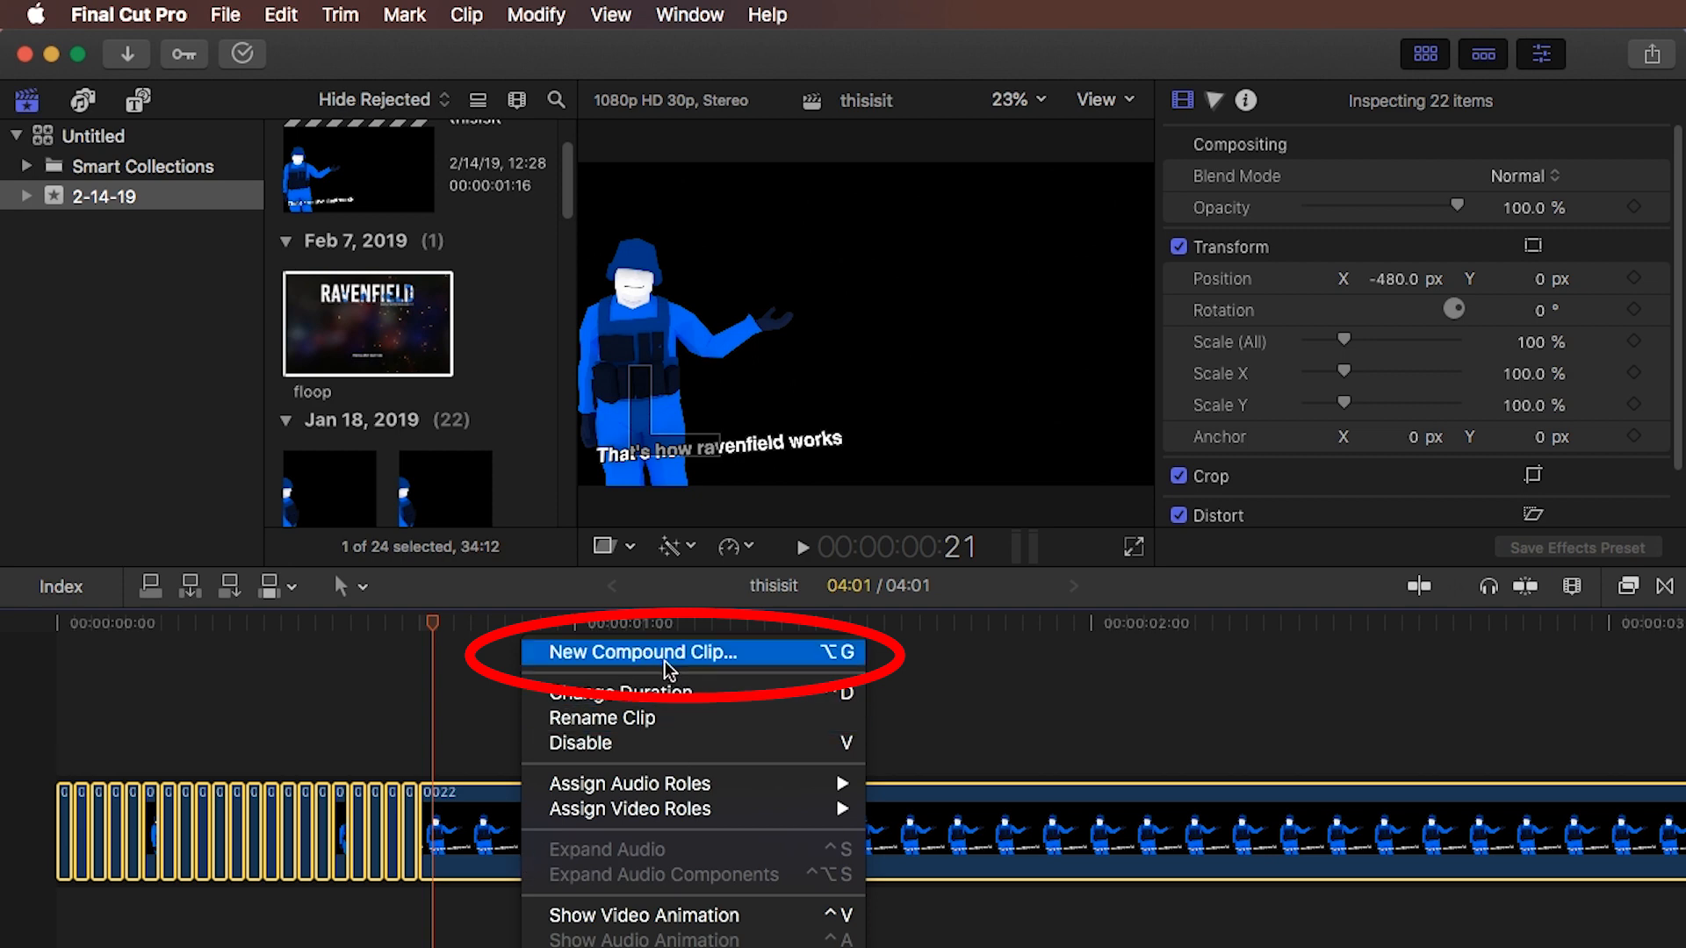
Nest the selected timeline clips into compound clip theoverlay, then select the floop clip in the library.
click(642, 653)
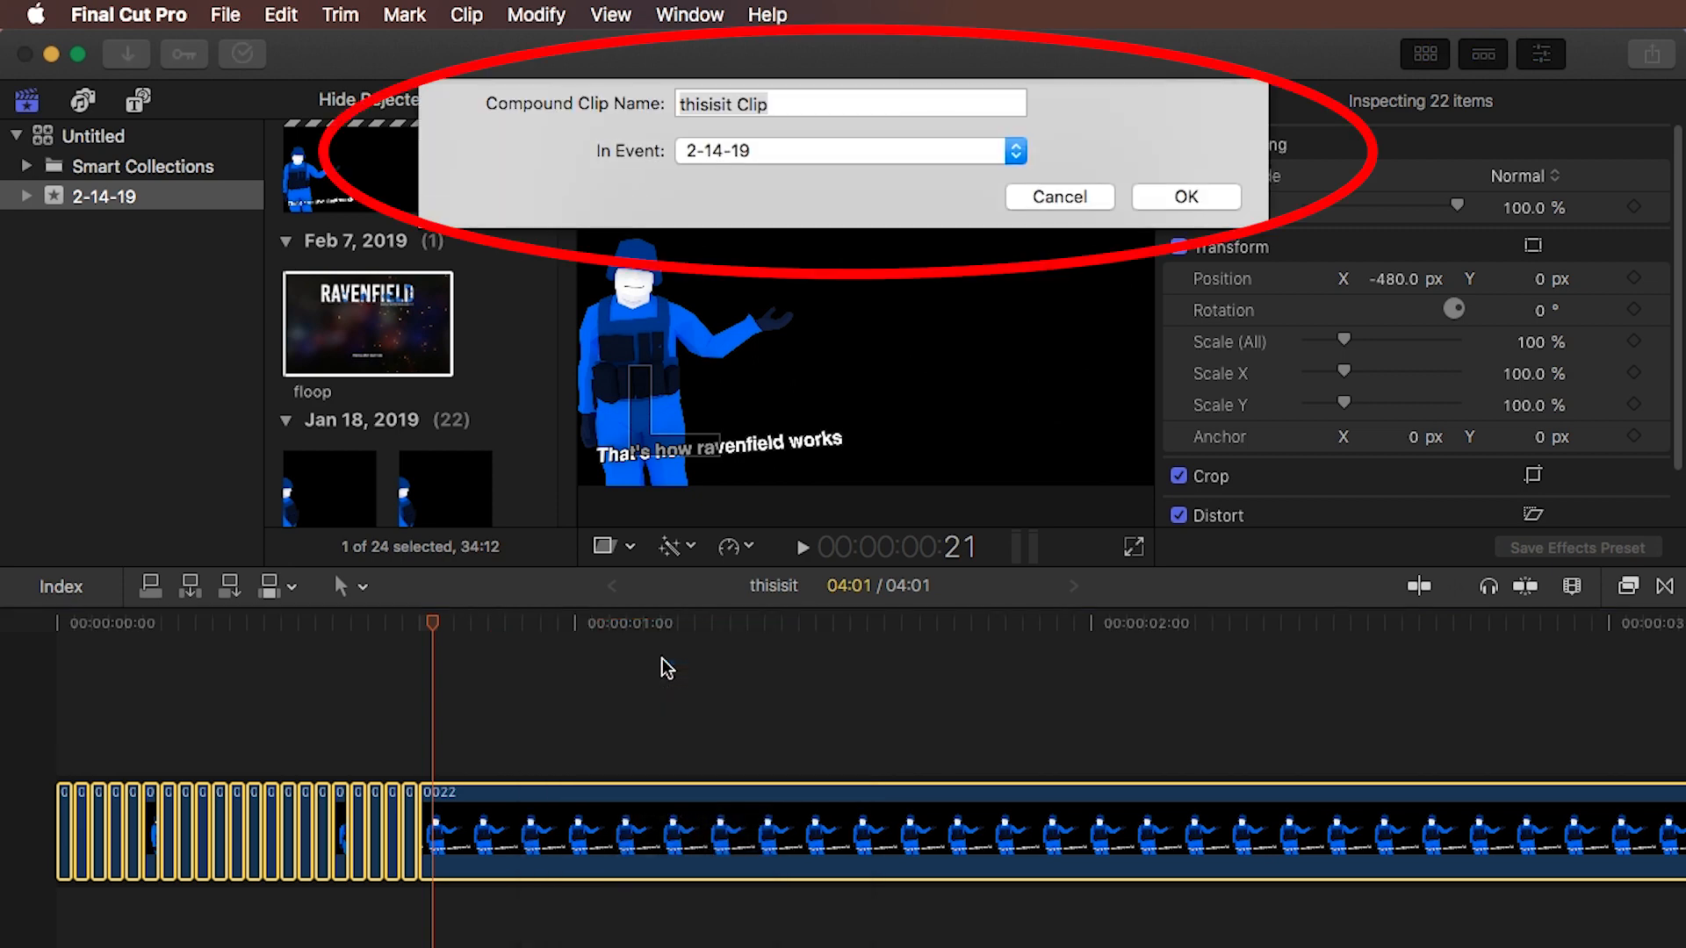
click(1185, 196)
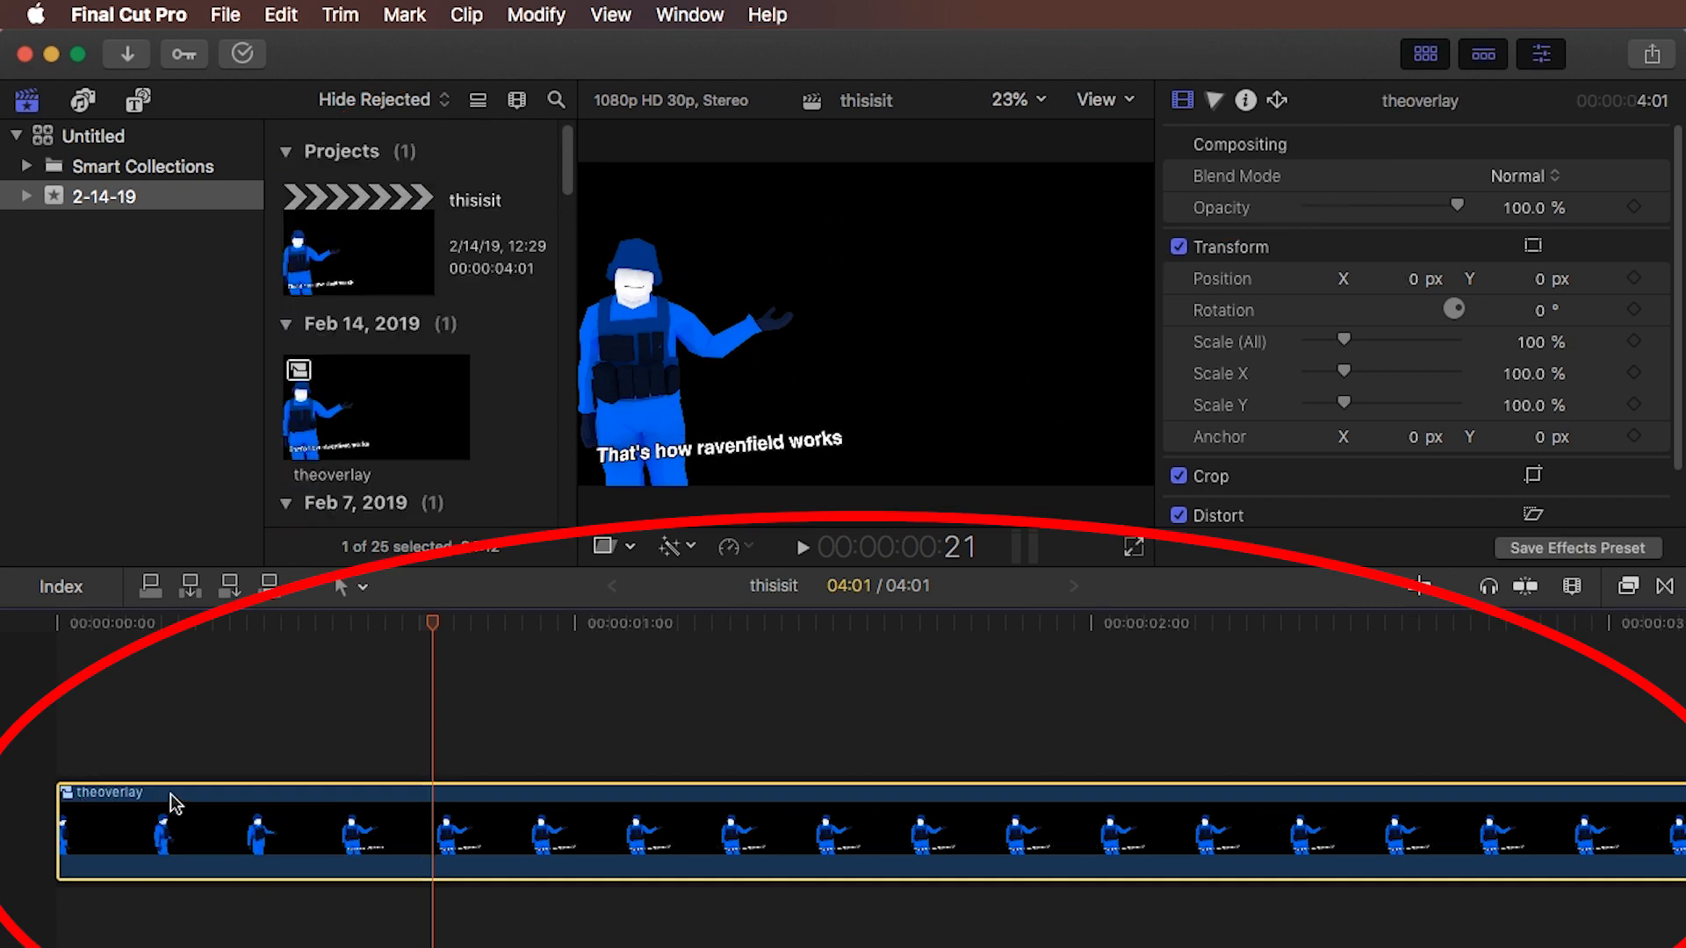
click(374, 417)
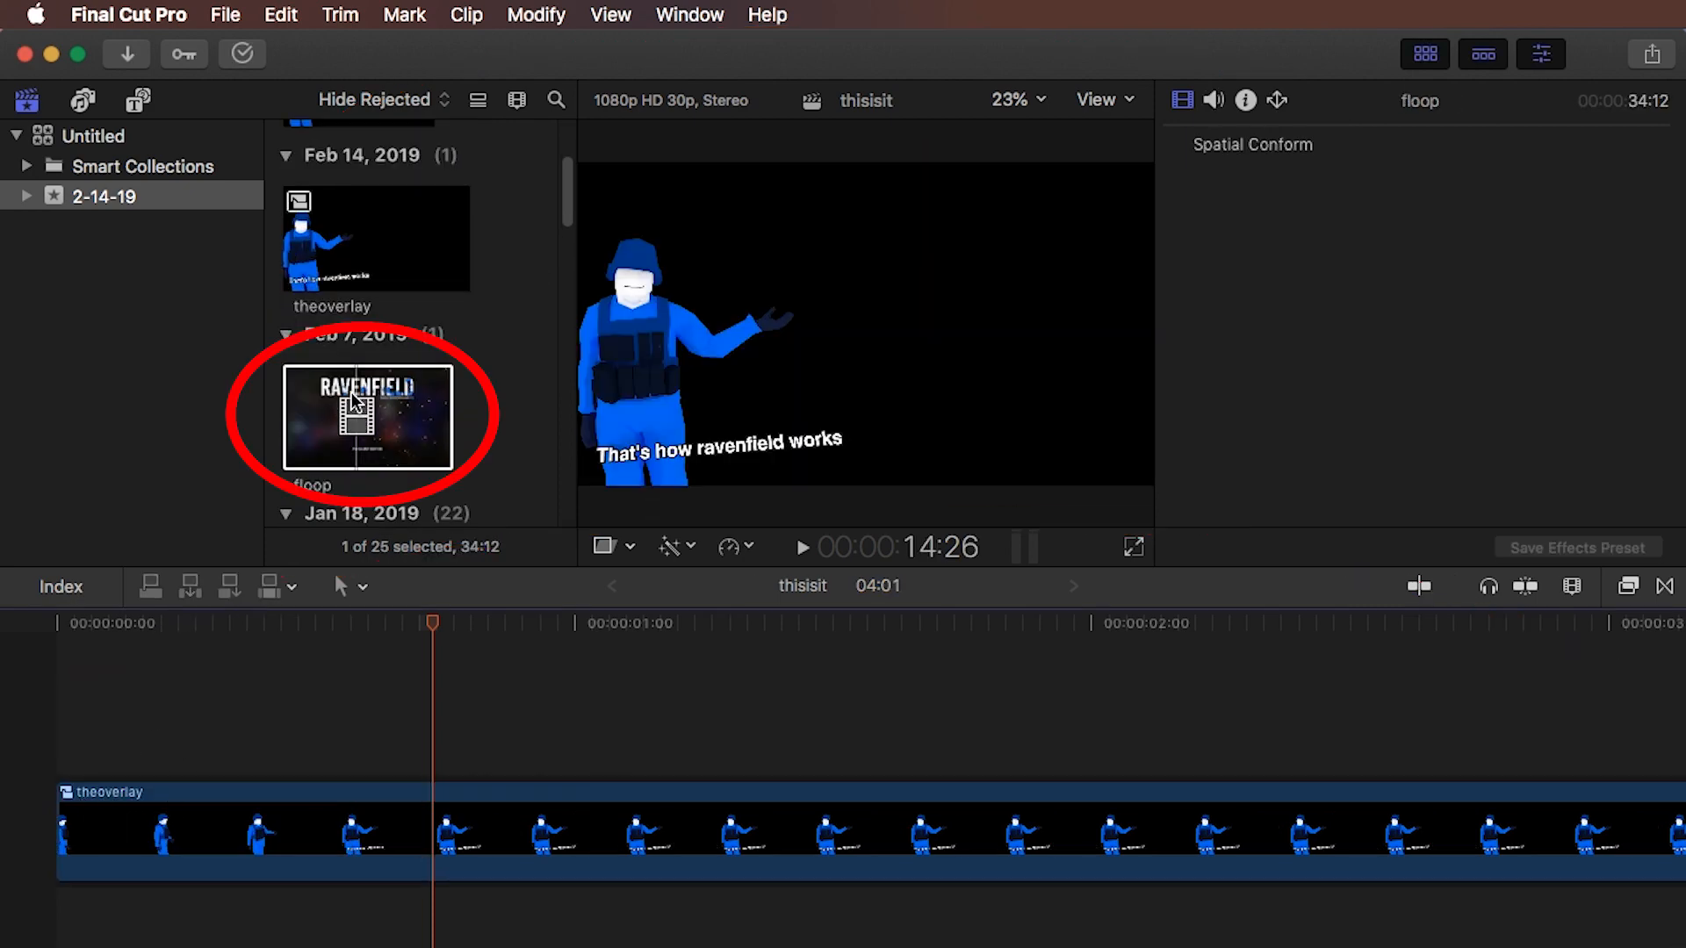